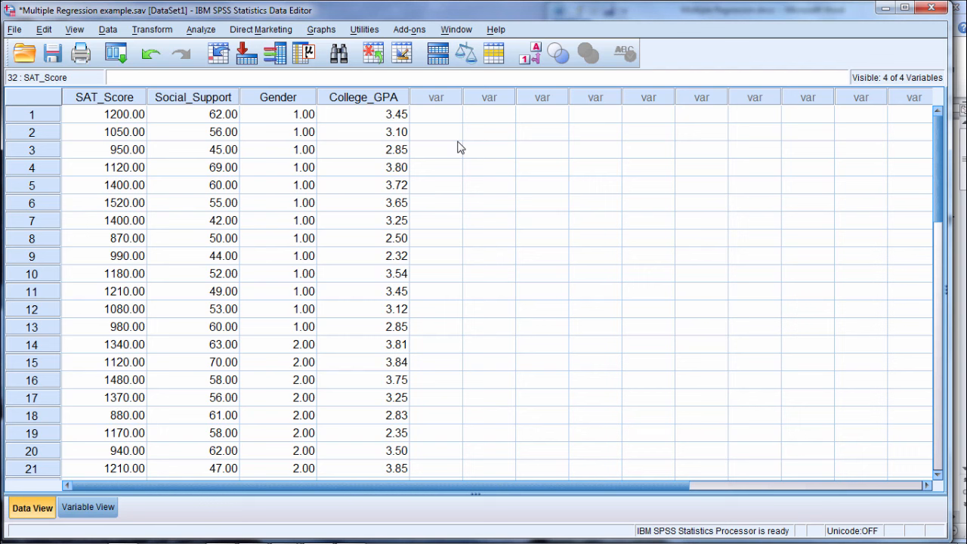
mouse_move(136, 112)
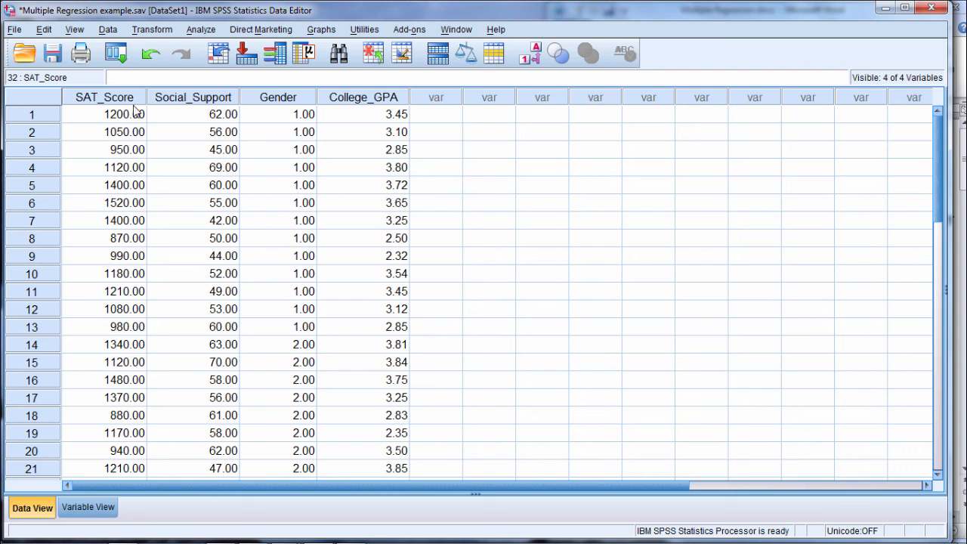
Step: Review the four data columns SAT_Score, Social_Support, Gender and College_GPA in Data View
left_click(104, 97)
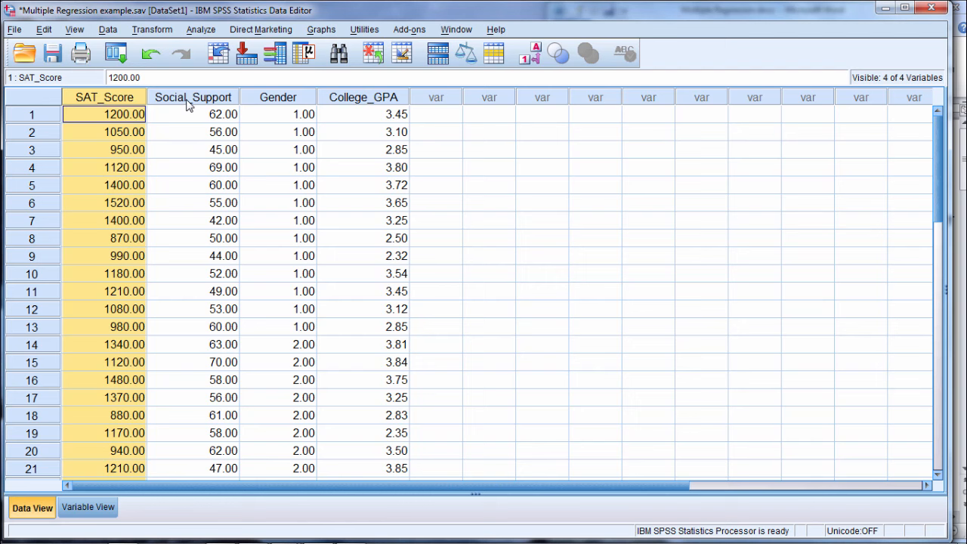
left_click(193, 115)
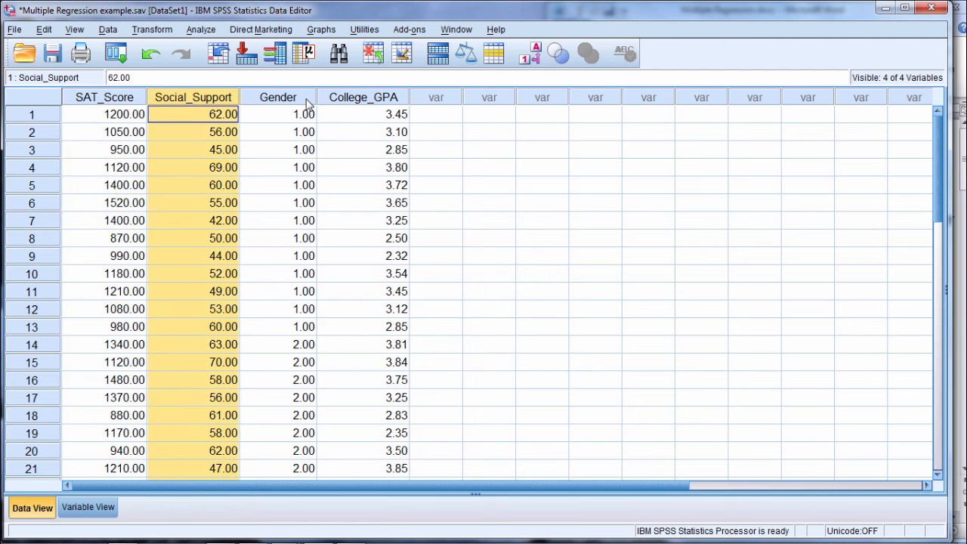
left_click(278, 115)
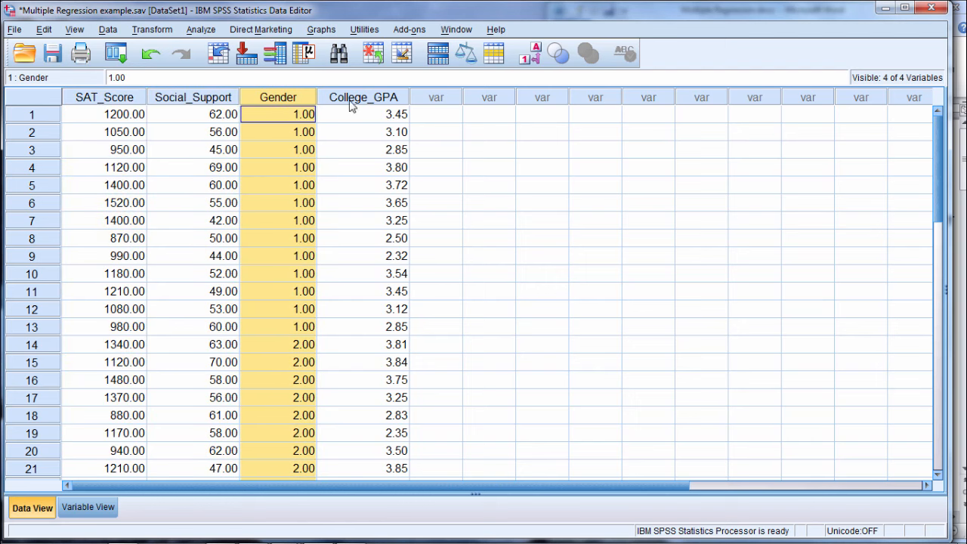
left_click(363, 115)
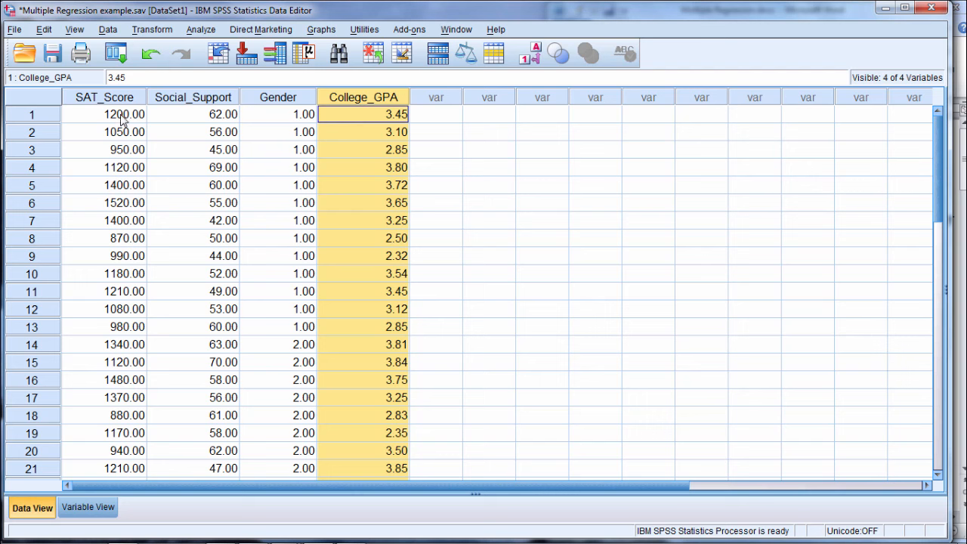
left_click(105, 115)
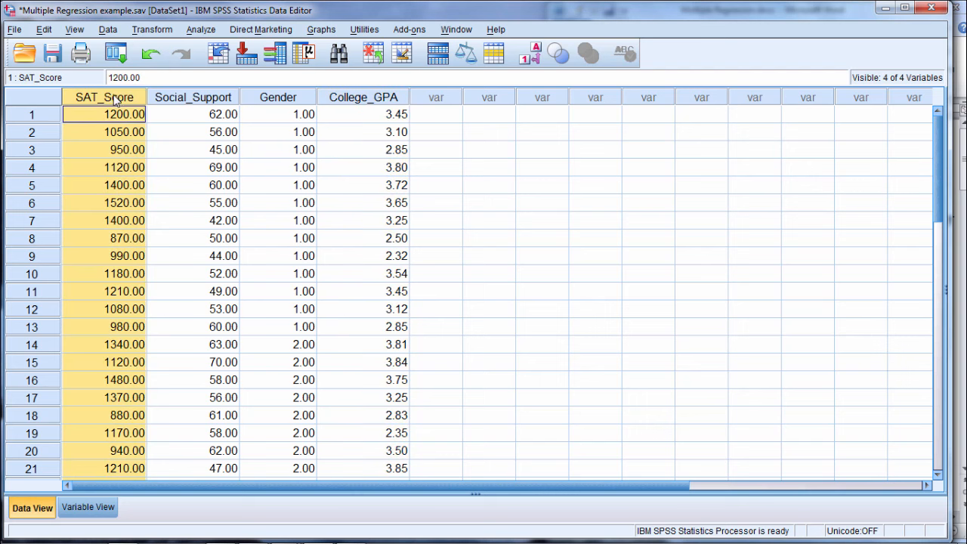
left_click(278, 115)
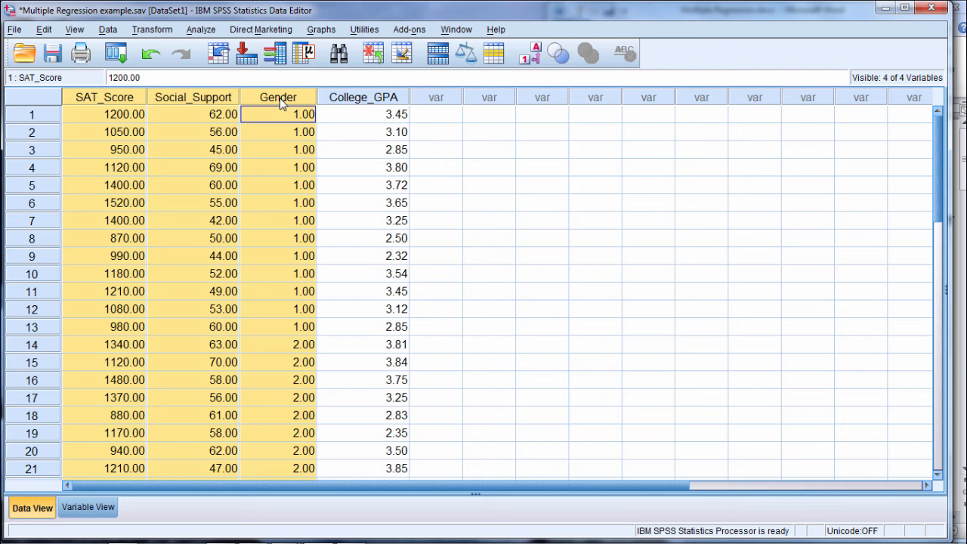
mouse_move(338, 103)
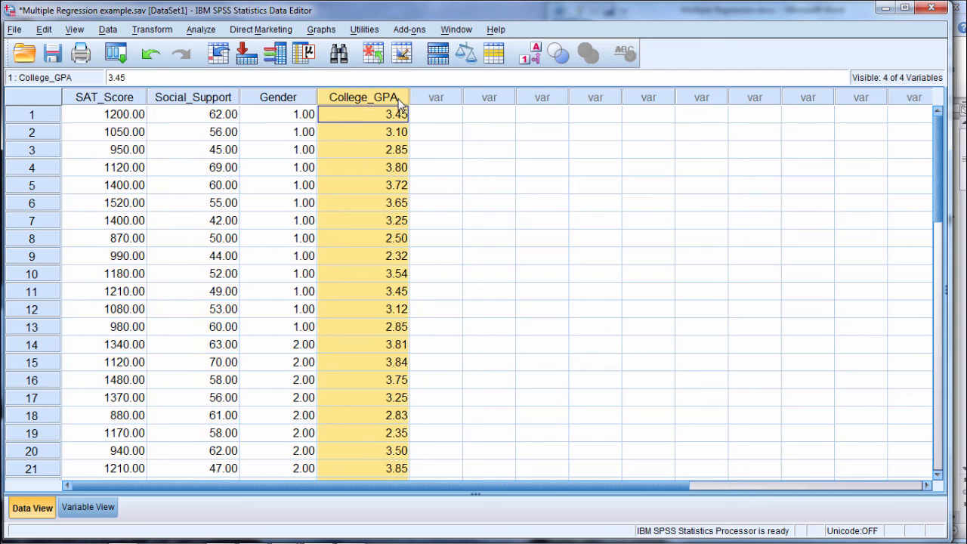
mouse_move(195, 108)
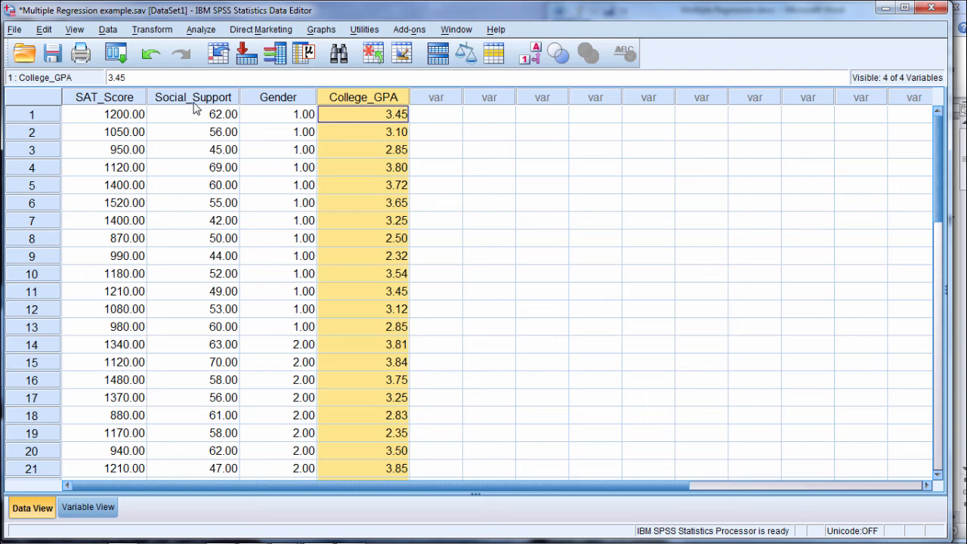
Step: Revisit each predictor column, briefly showing Gender as Male/Female labels, then the College_GPA criterion
left_click(104, 115)
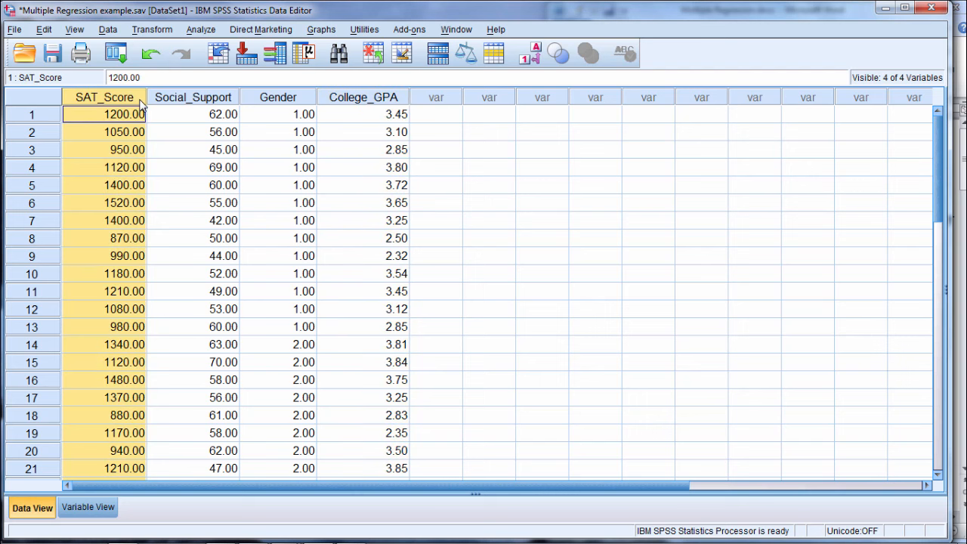
left_click(193, 114)
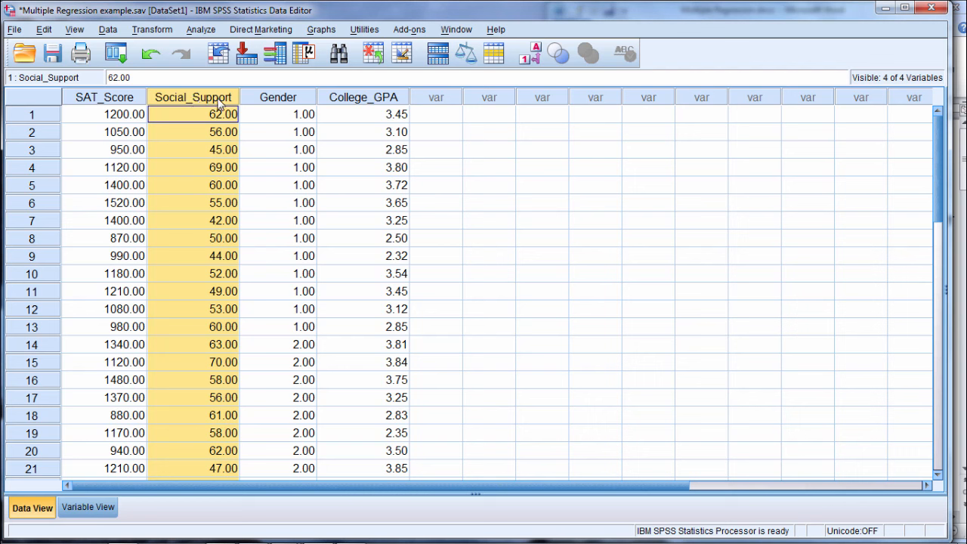
mouse_move(233, 116)
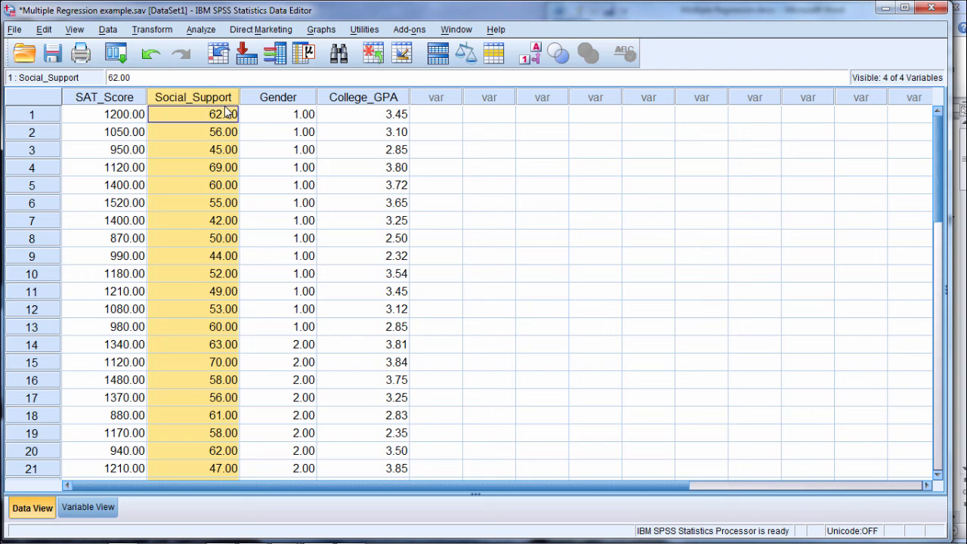
left_click(278, 114)
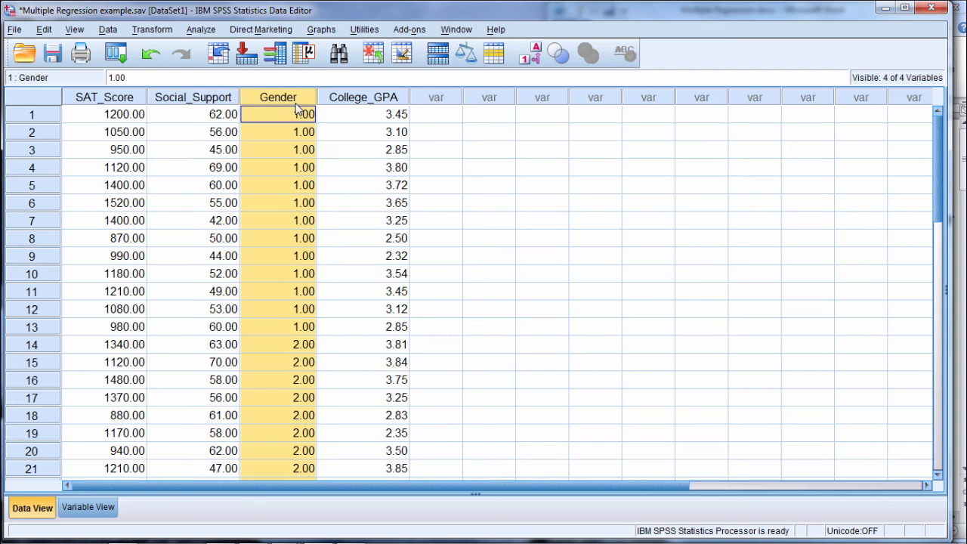
mouse_move(415, 103)
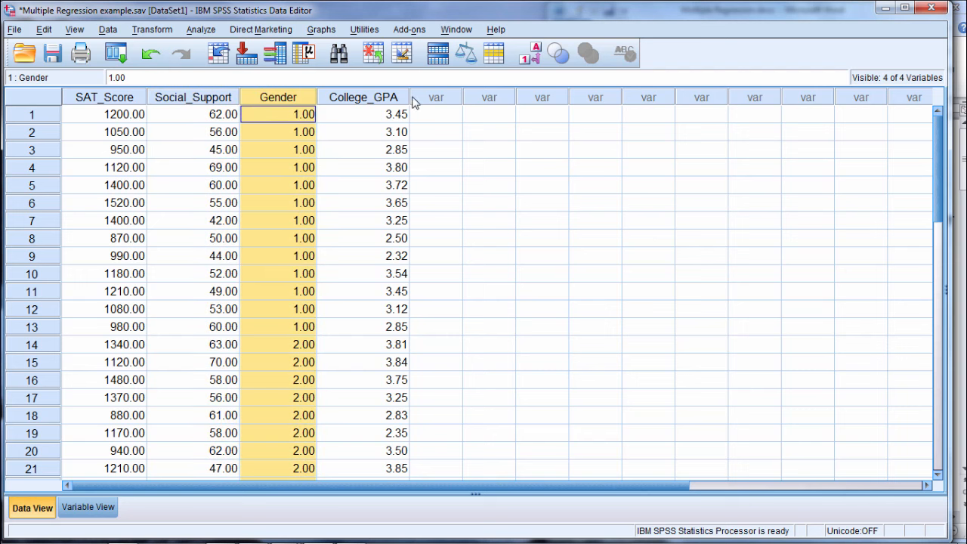
left_click(524, 53)
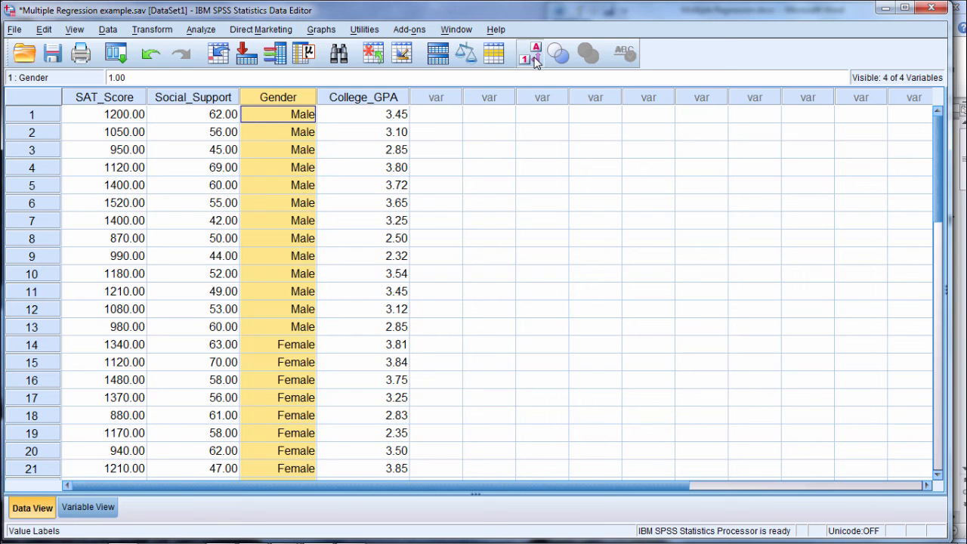
left_click(526, 53)
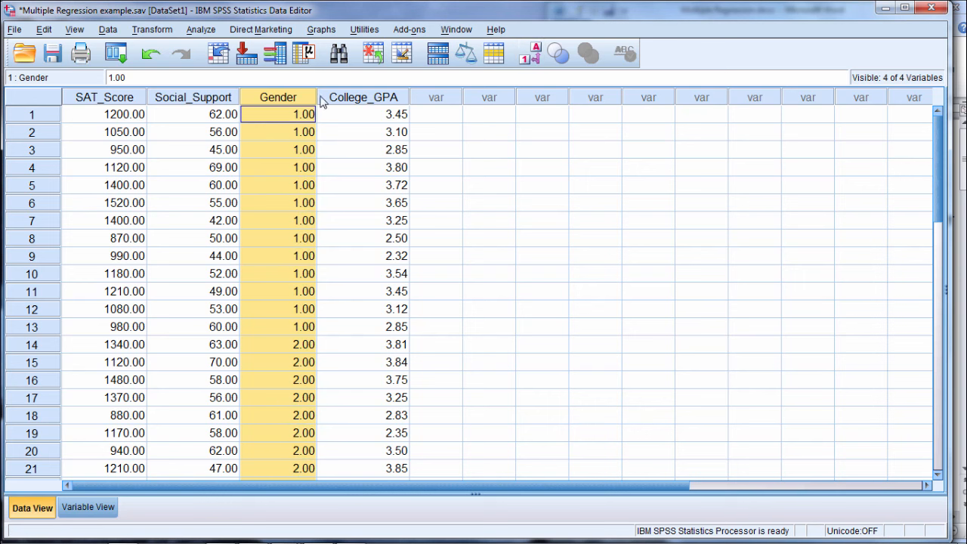
left_click(363, 115)
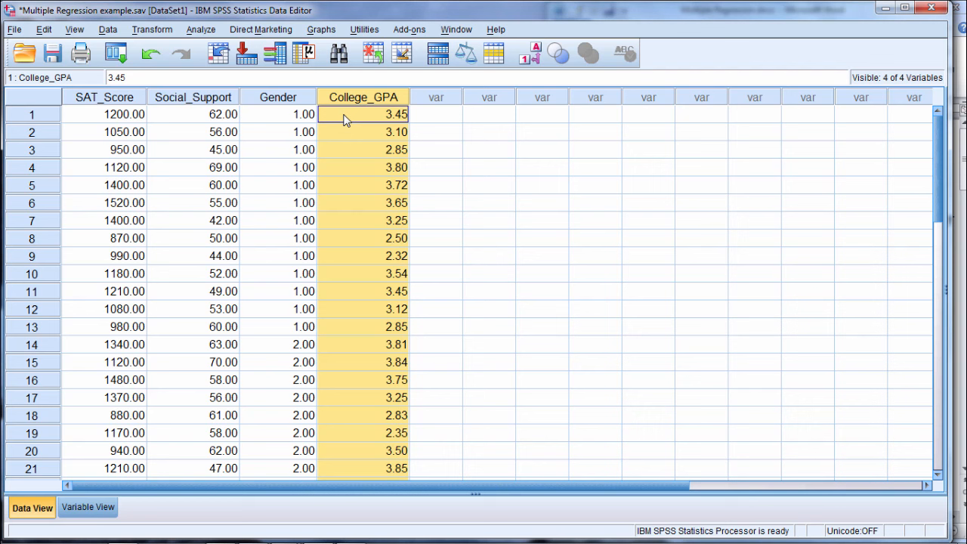
mouse_move(625, 162)
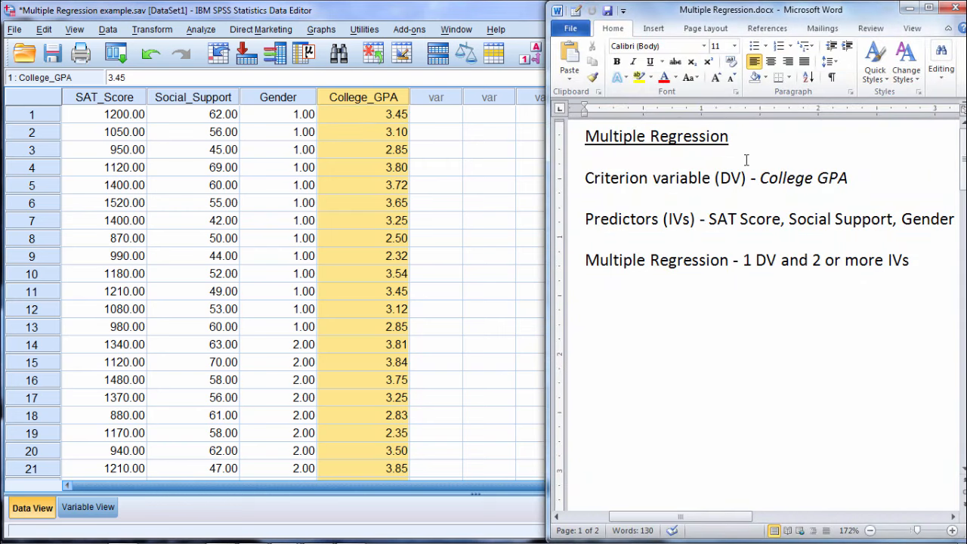
mouse_move(349, 108)
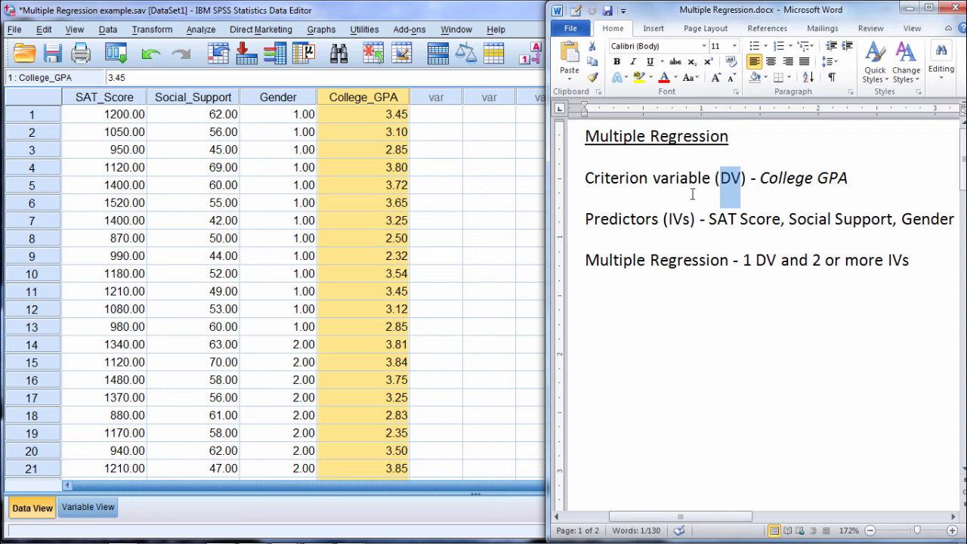
mouse_move(270, 142)
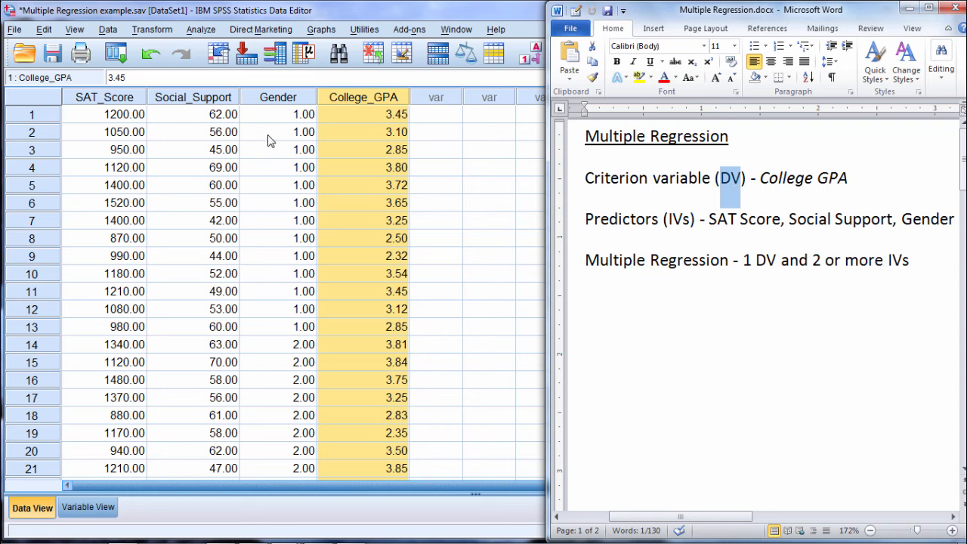
mouse_move(550, 166)
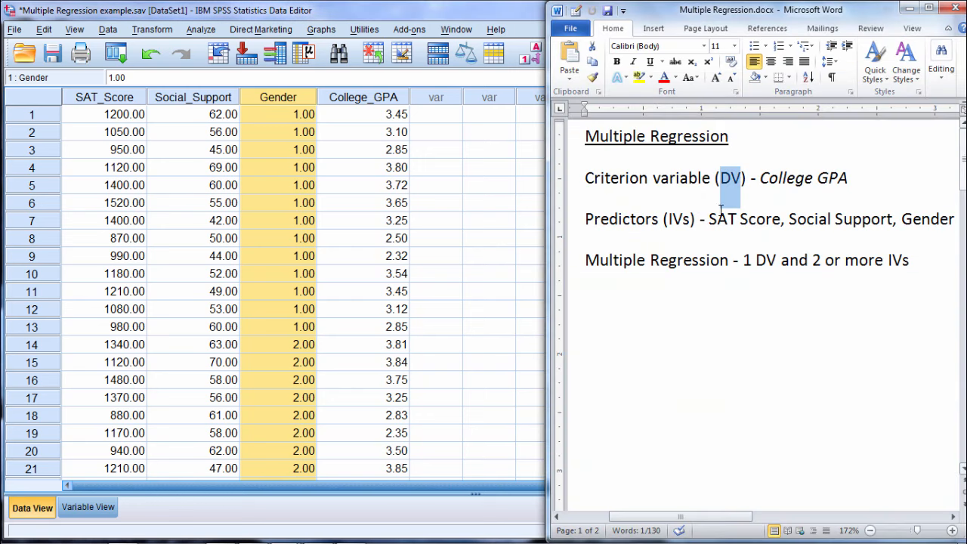
Step: Highlight 'Predictors', 'IVs' and the predictor SAT Score in the Word notes line
double_click(621, 219)
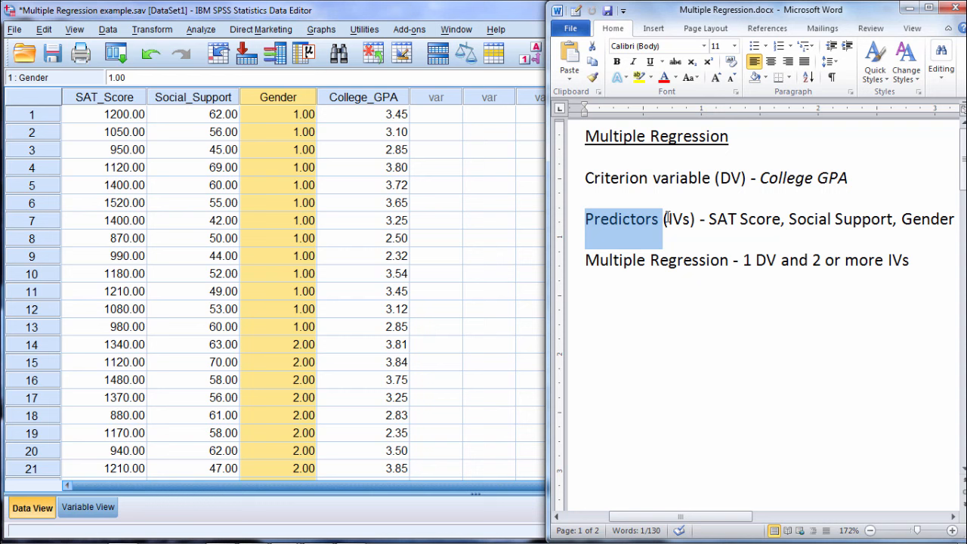
double_click(677, 219)
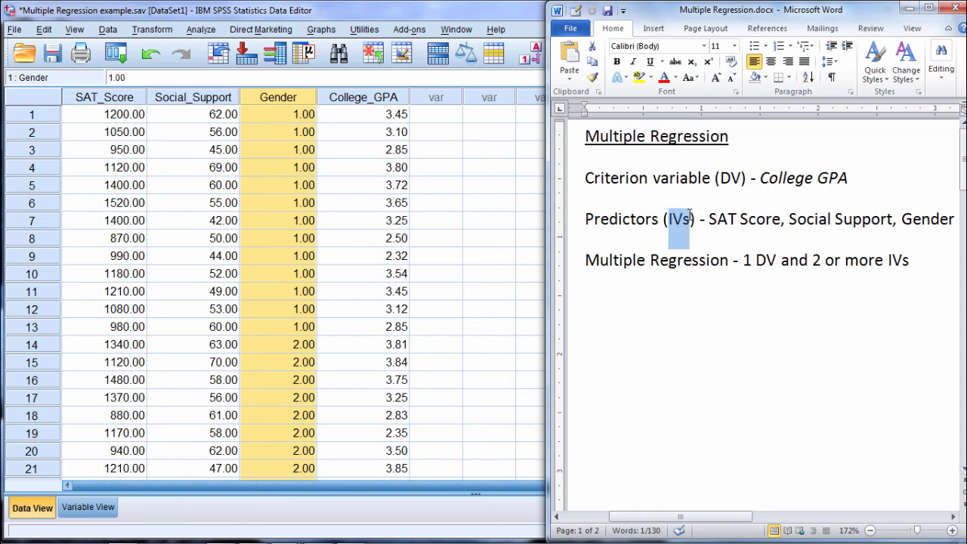
mouse_move(708, 221)
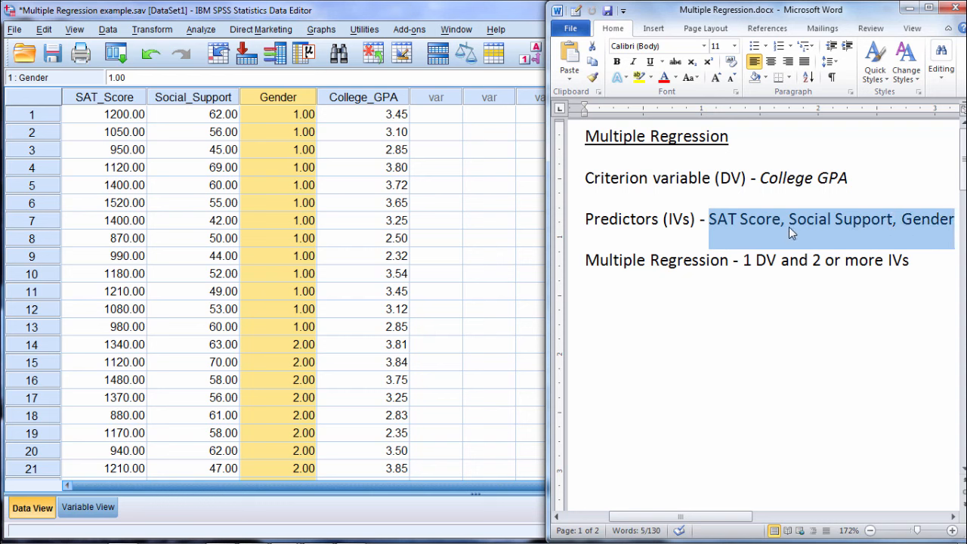
left_click(786, 219)
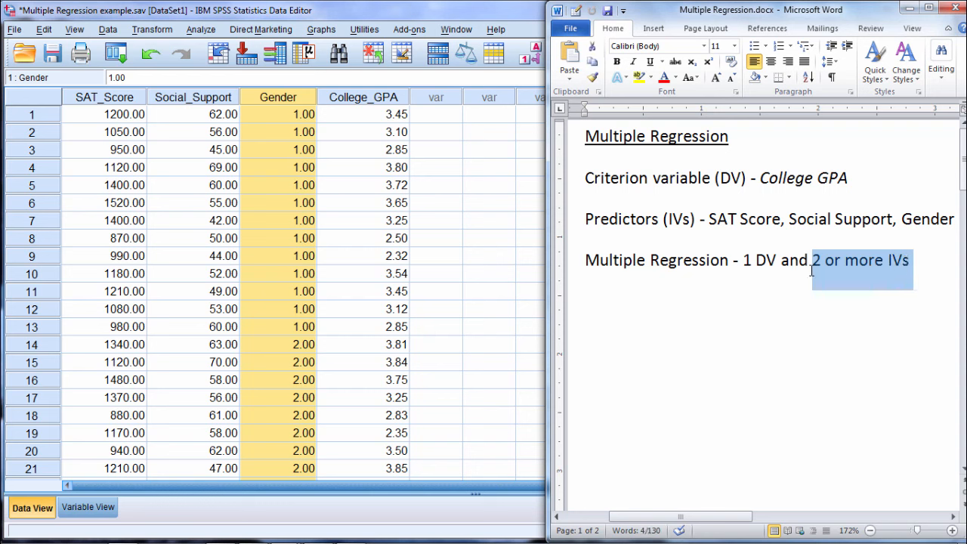
left_click(709, 219)
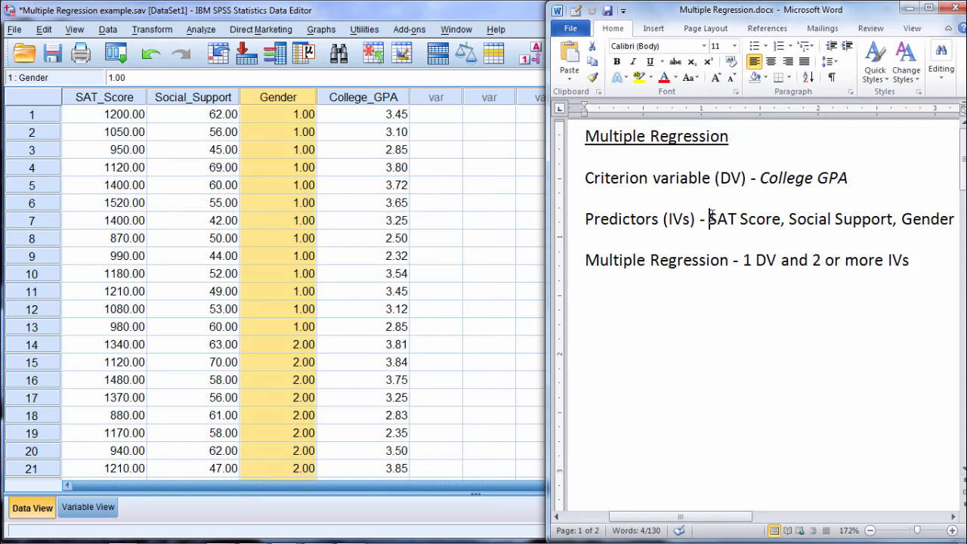
double_click(743, 218)
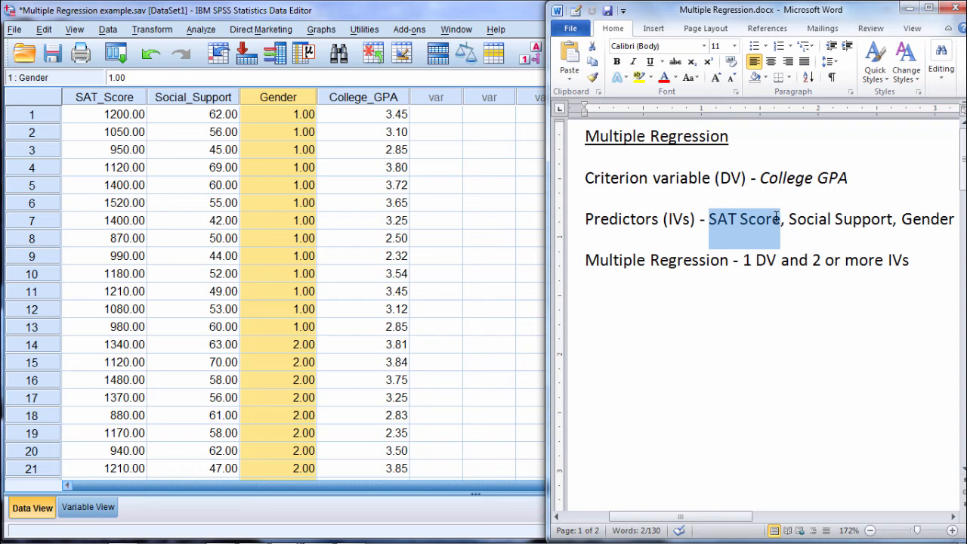
mouse_move(420, 175)
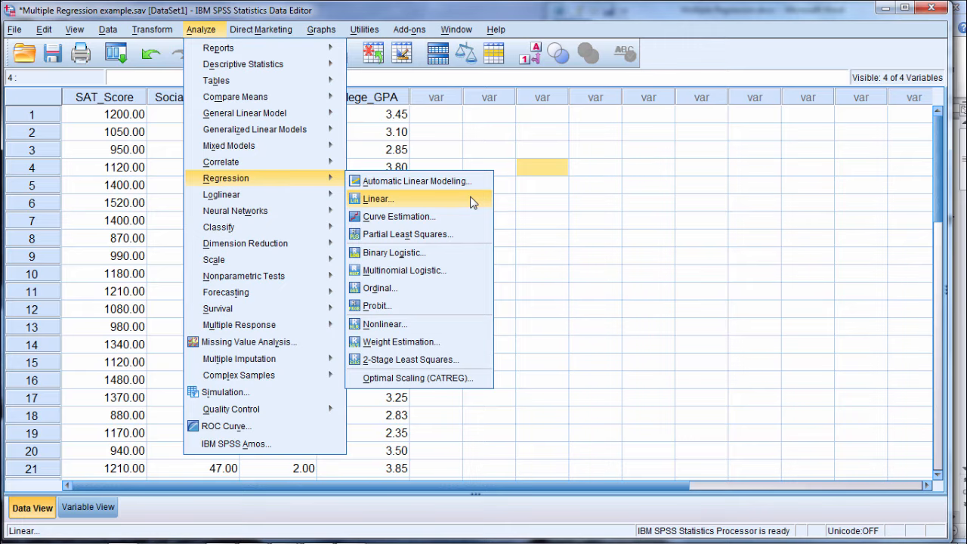
Step: Run Linear Regression with College_GPA as Dependent and SAT_Score, Social_Support, Gender as Independent(s)
left_click(378, 199)
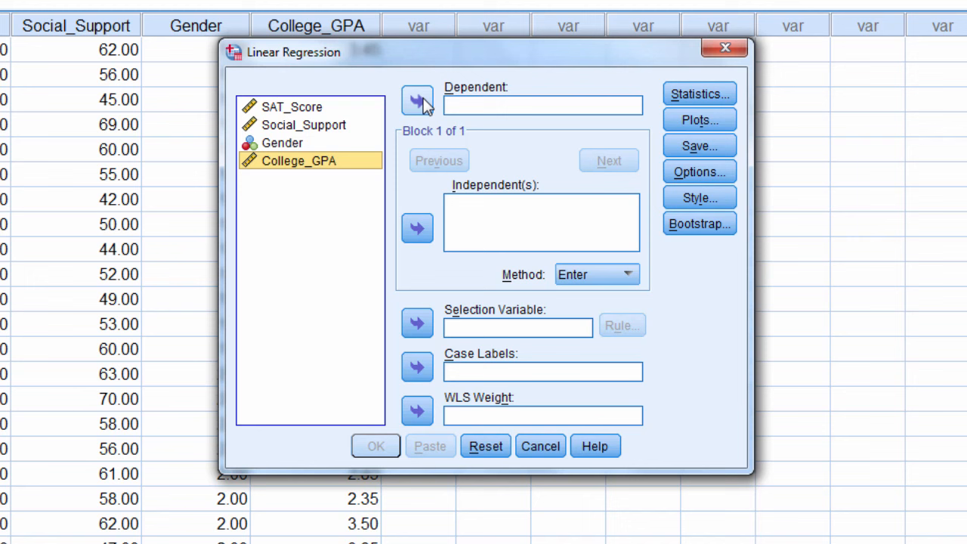
left_click(417, 100)
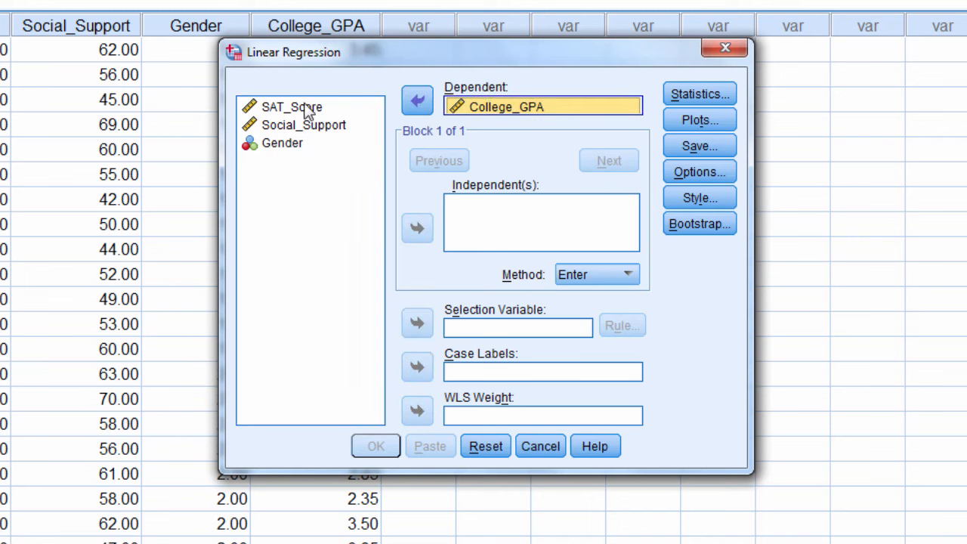
left_click(281, 144)
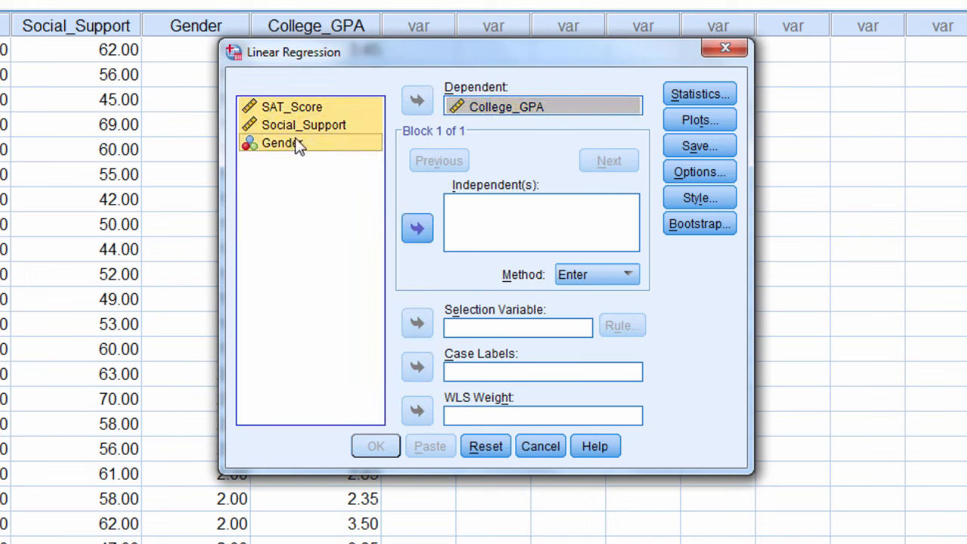
left_click(417, 228)
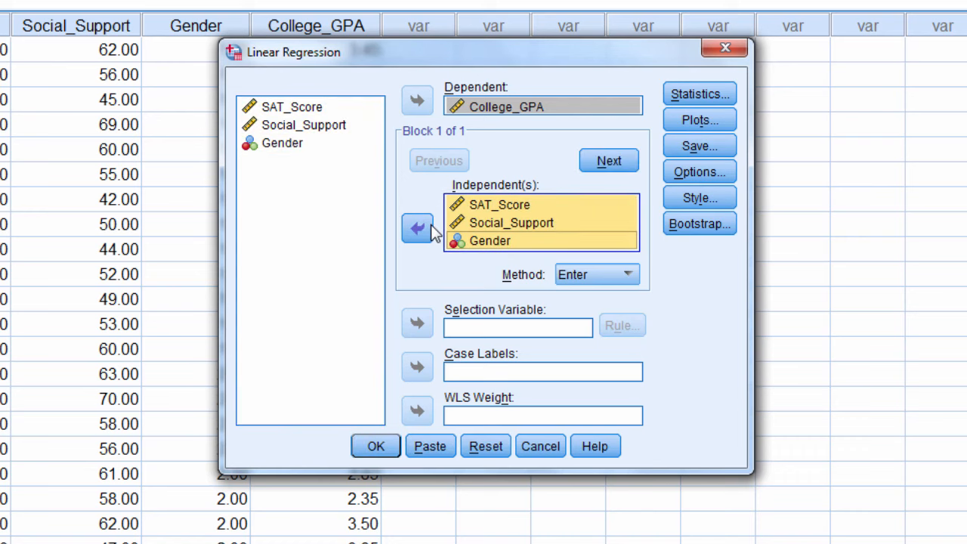
mouse_move(445, 436)
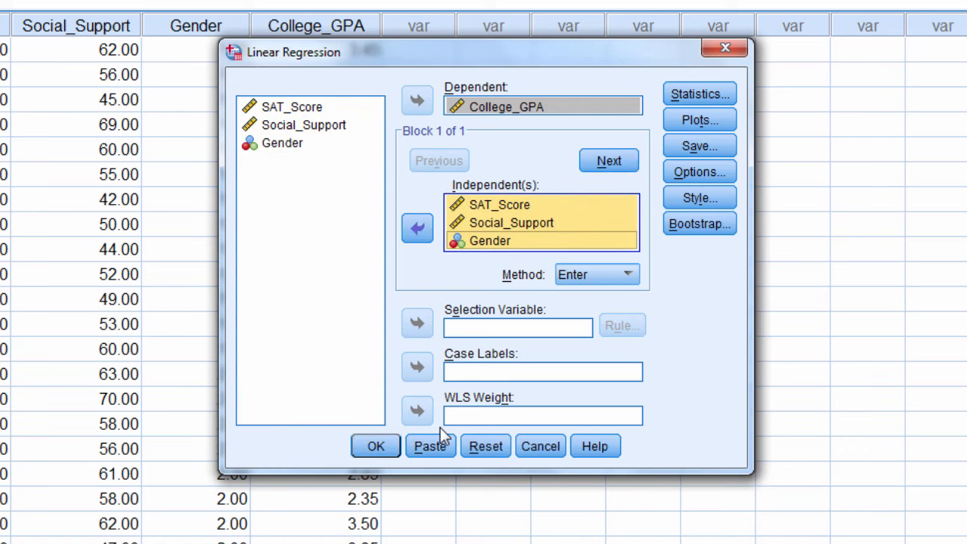
left_click(374, 446)
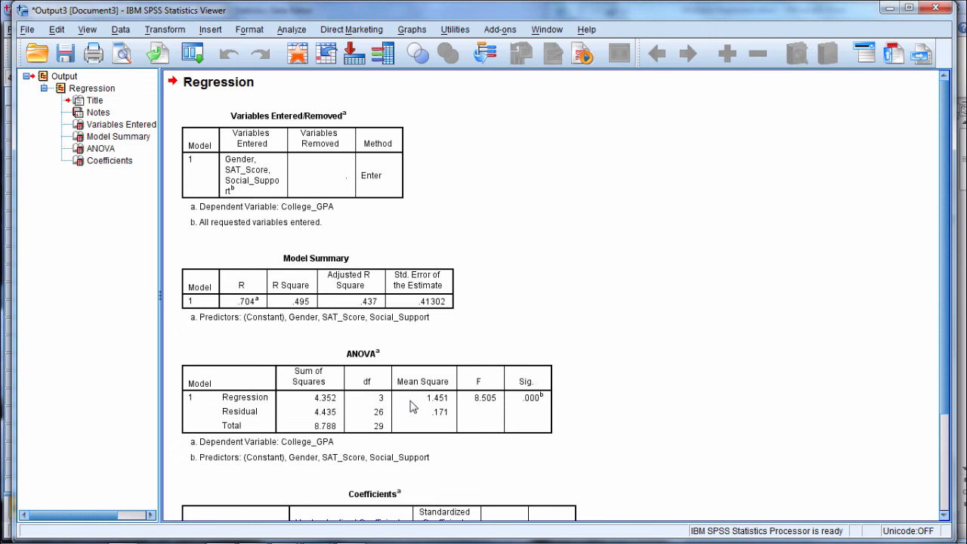
mouse_move(345, 342)
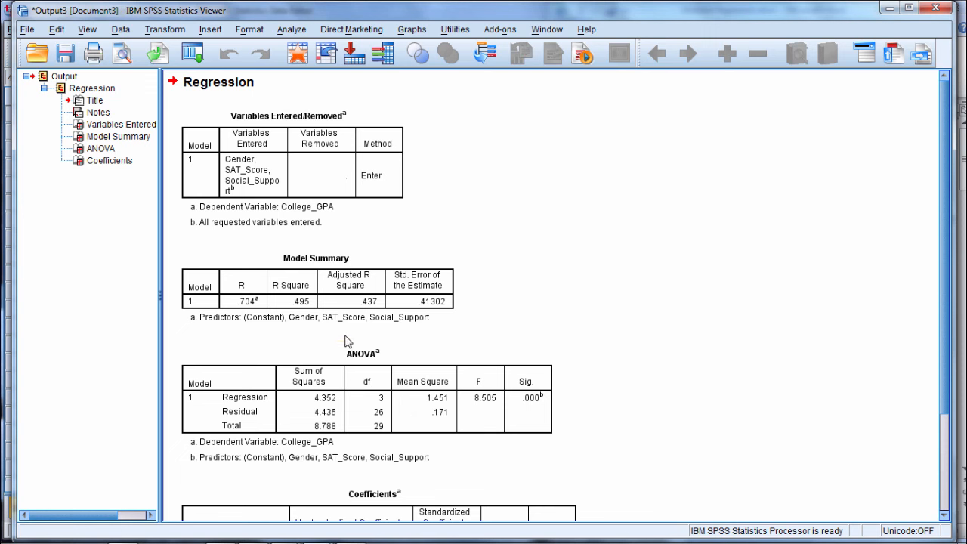
left_click(294, 118)
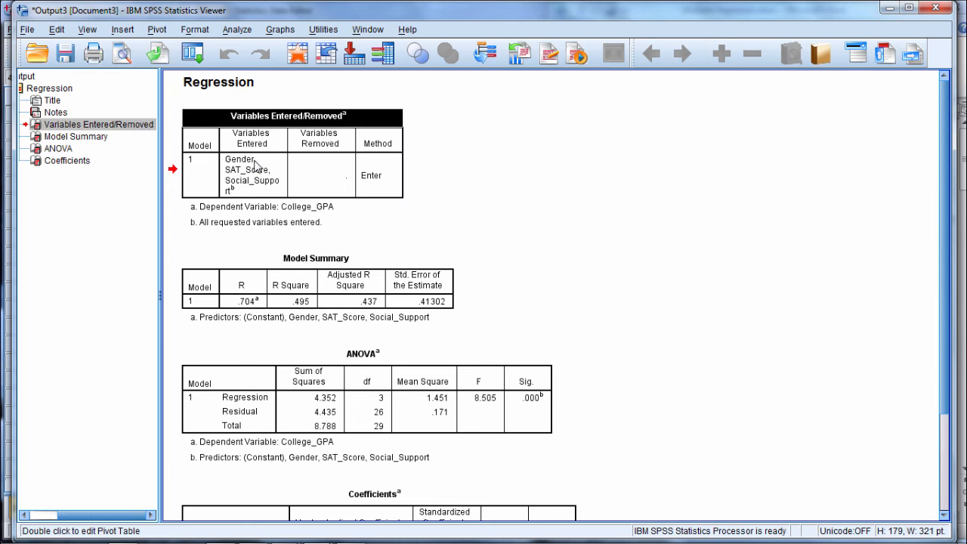
mouse_move(244, 193)
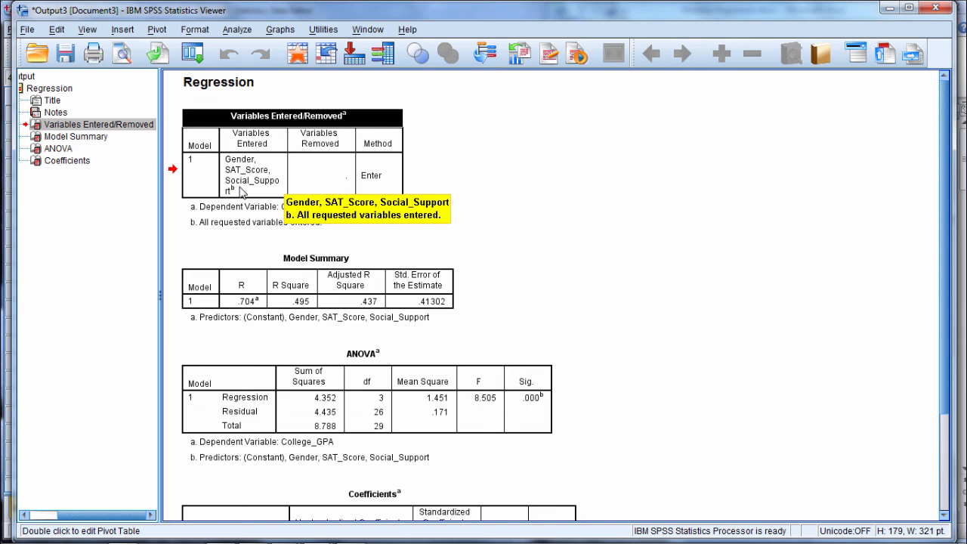
mouse_move(284, 238)
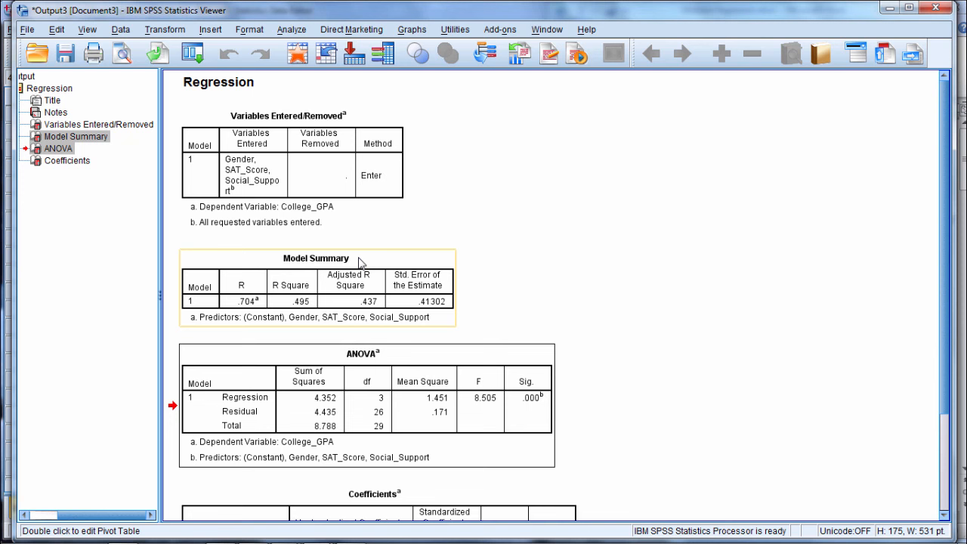
mouse_move(442, 320)
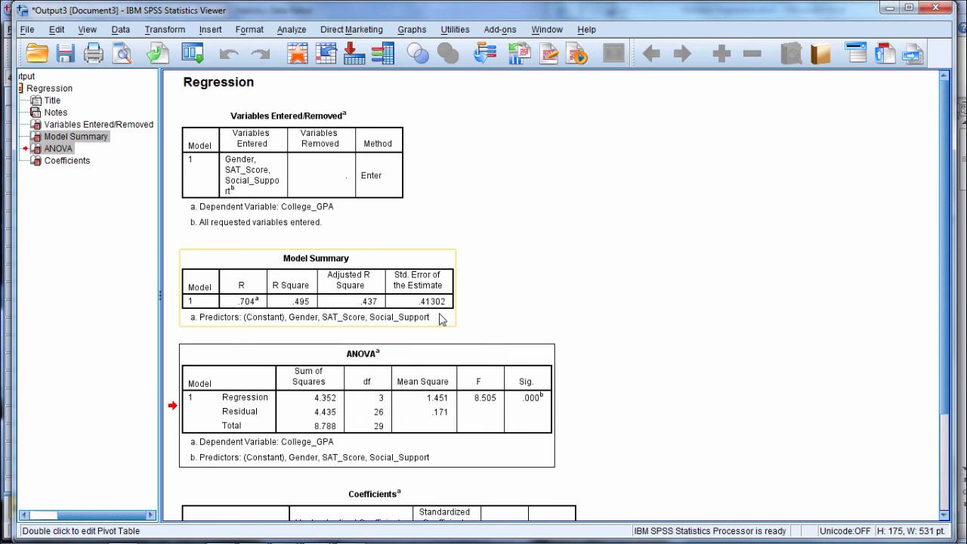
mouse_move(355, 260)
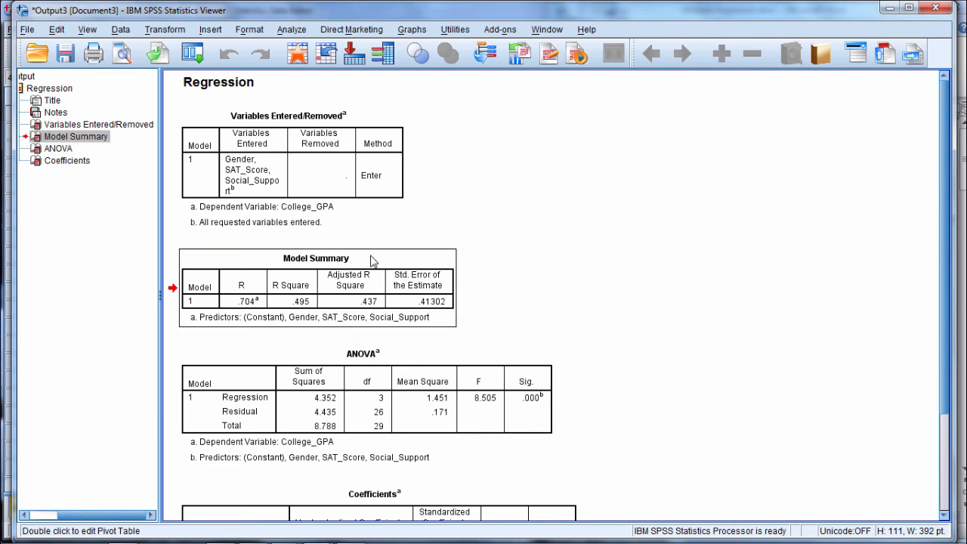
mouse_move(351, 266)
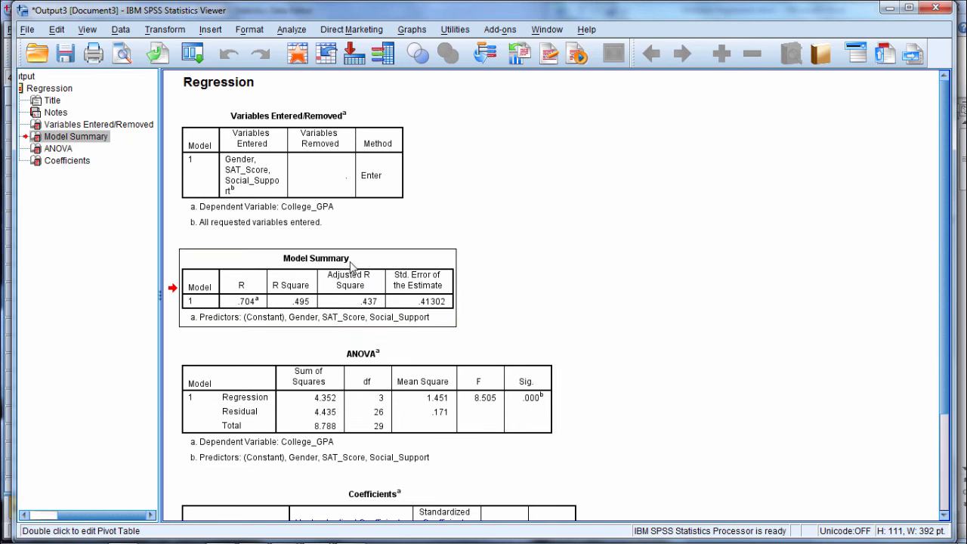
mouse_move(344, 260)
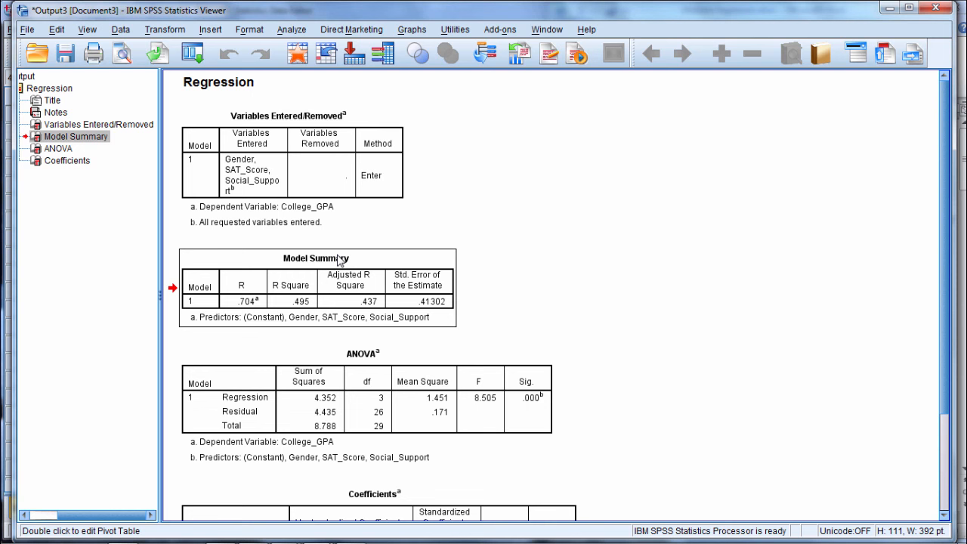
double_click(315, 258)
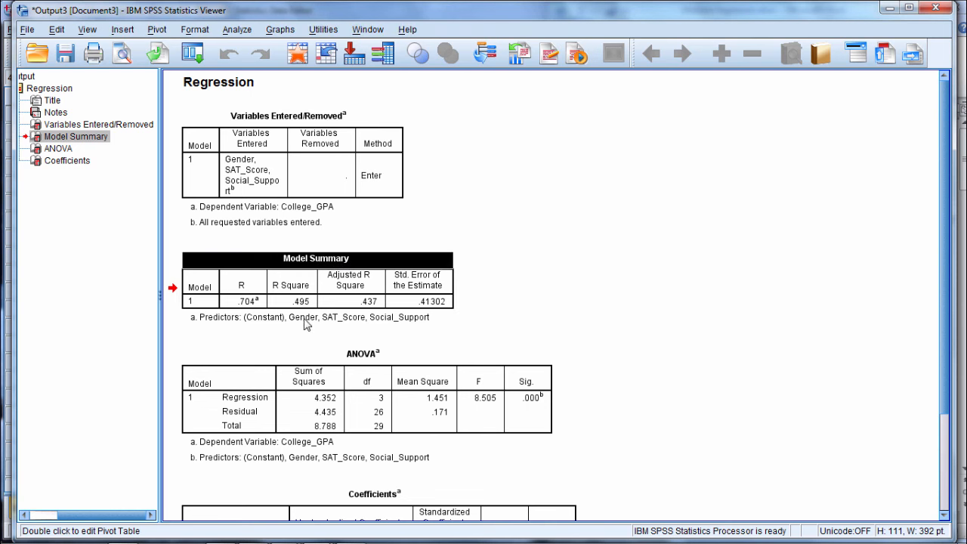
mouse_move(244, 324)
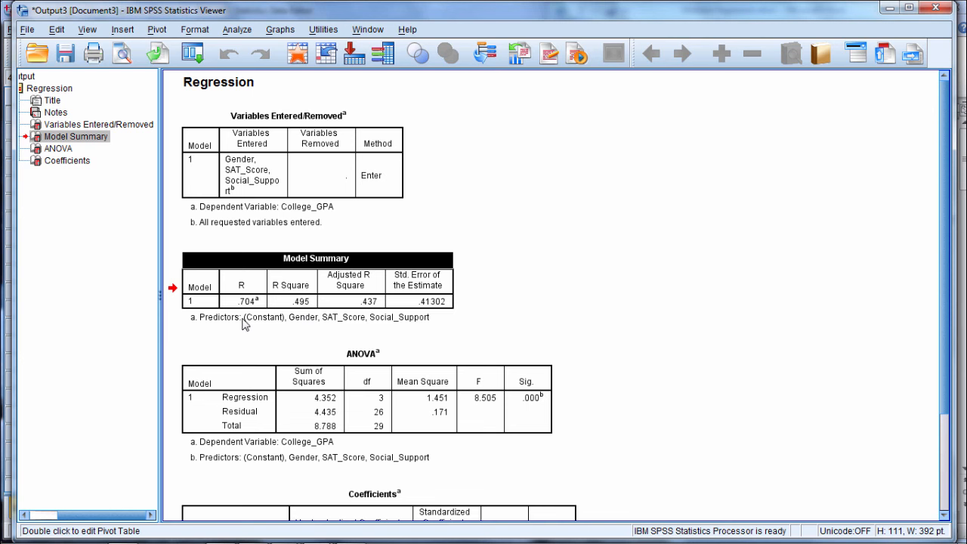
mouse_move(294, 320)
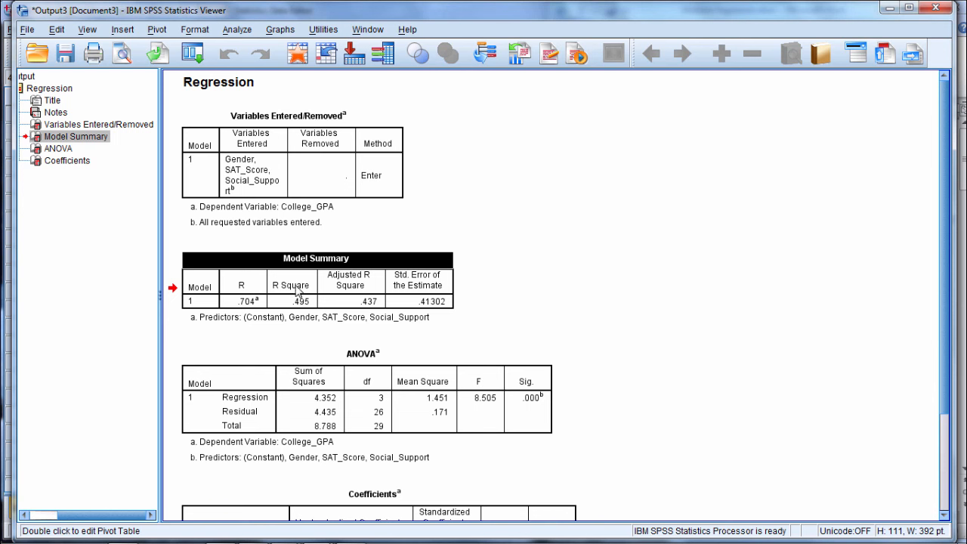
mouse_move(632, 279)
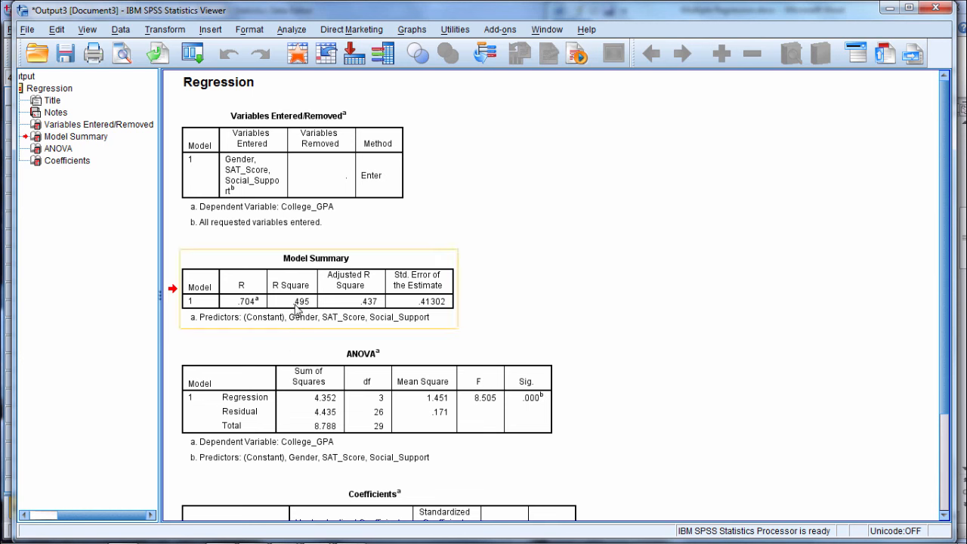
mouse_move(299, 335)
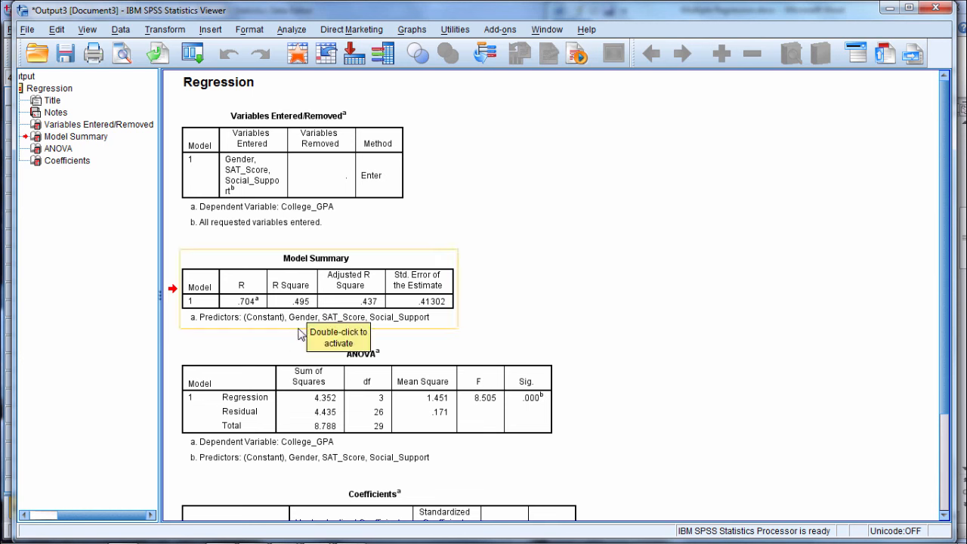
mouse_move(497, 280)
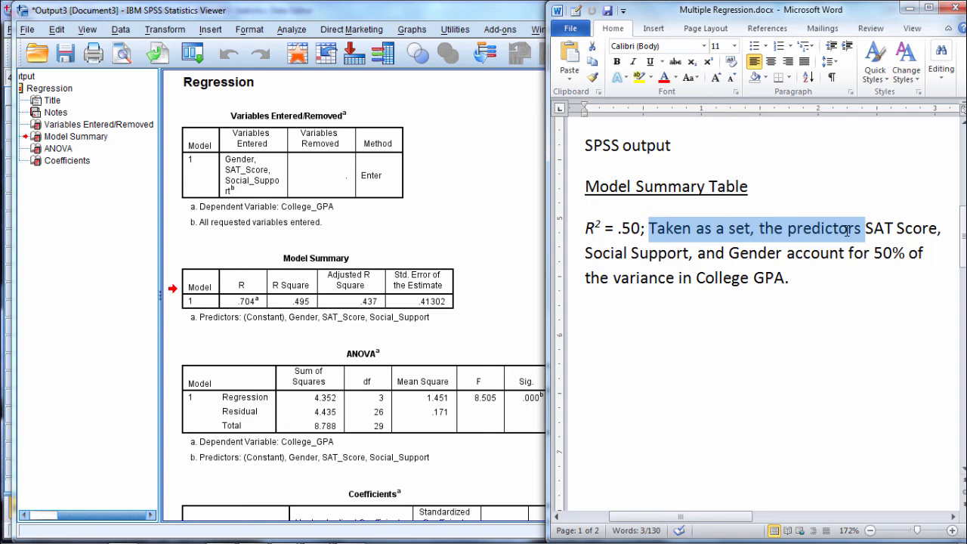
Step: Highlight the note that the predictors account for 50% of the variance in College GPA (R² = .50)
left_click_drag(843, 229, 786, 254)
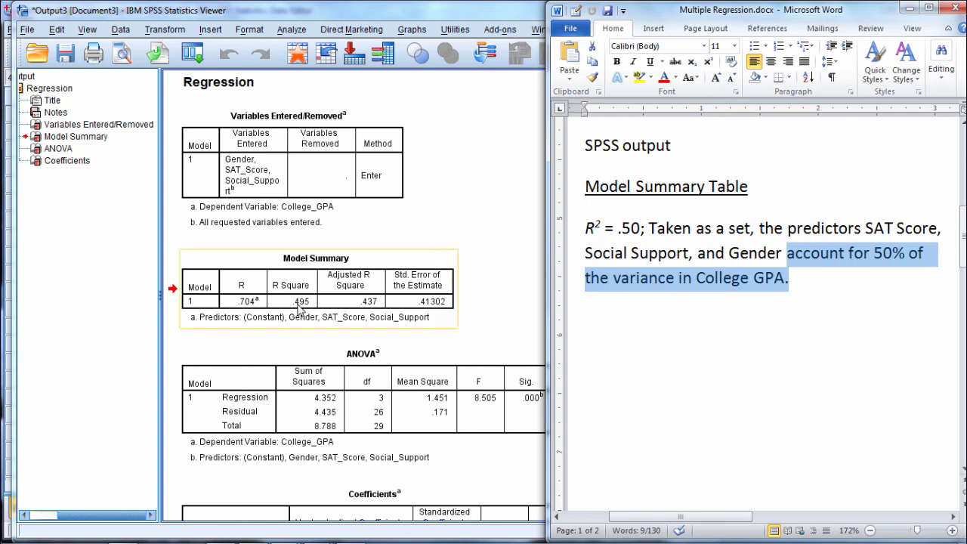
mouse_move(297, 308)
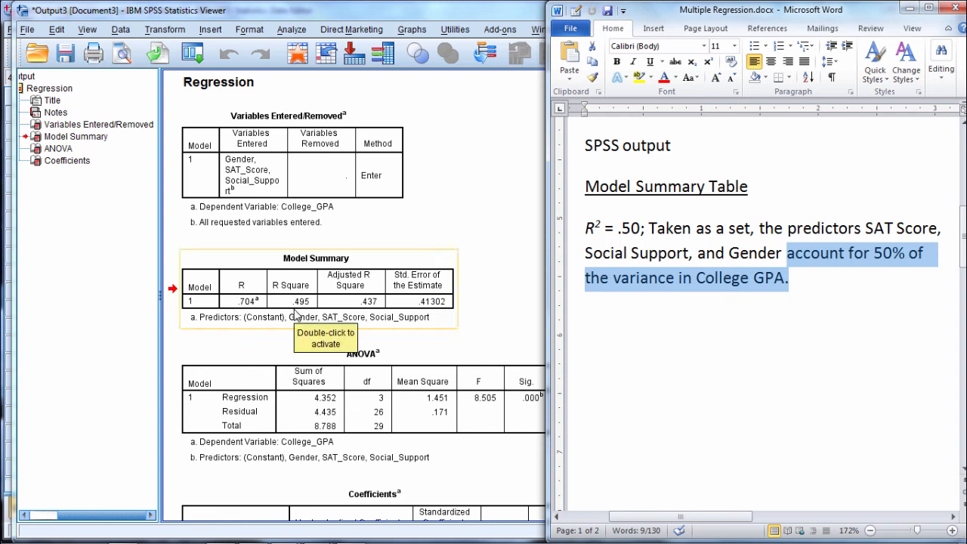